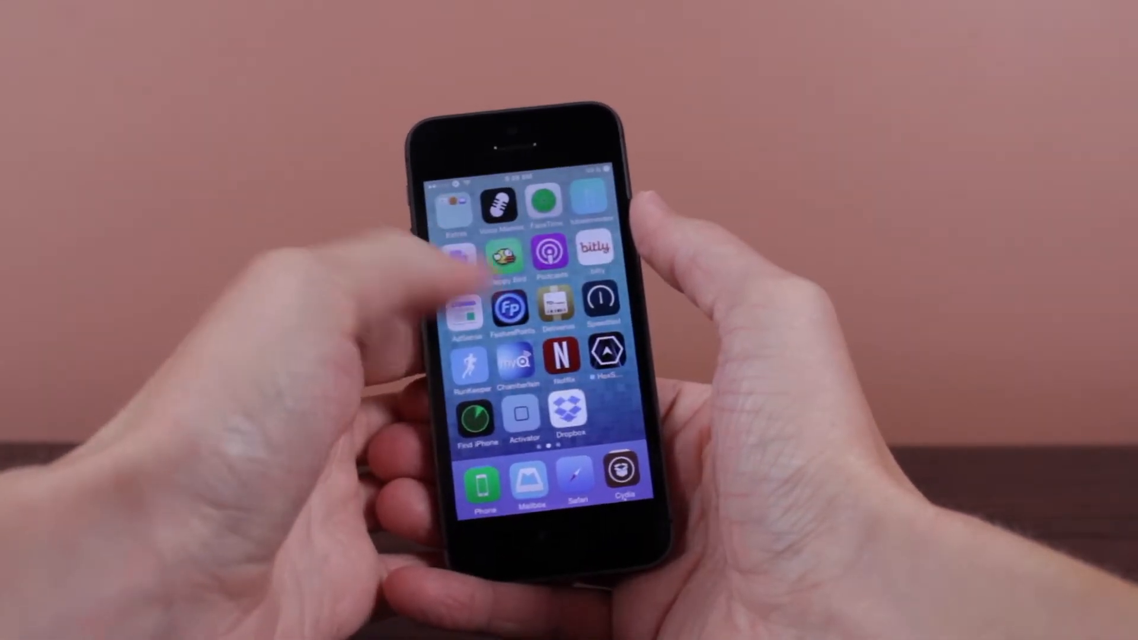
Step: Launch Activator and browse the Anywhere gesture list down to Shake Device
click(521, 416)
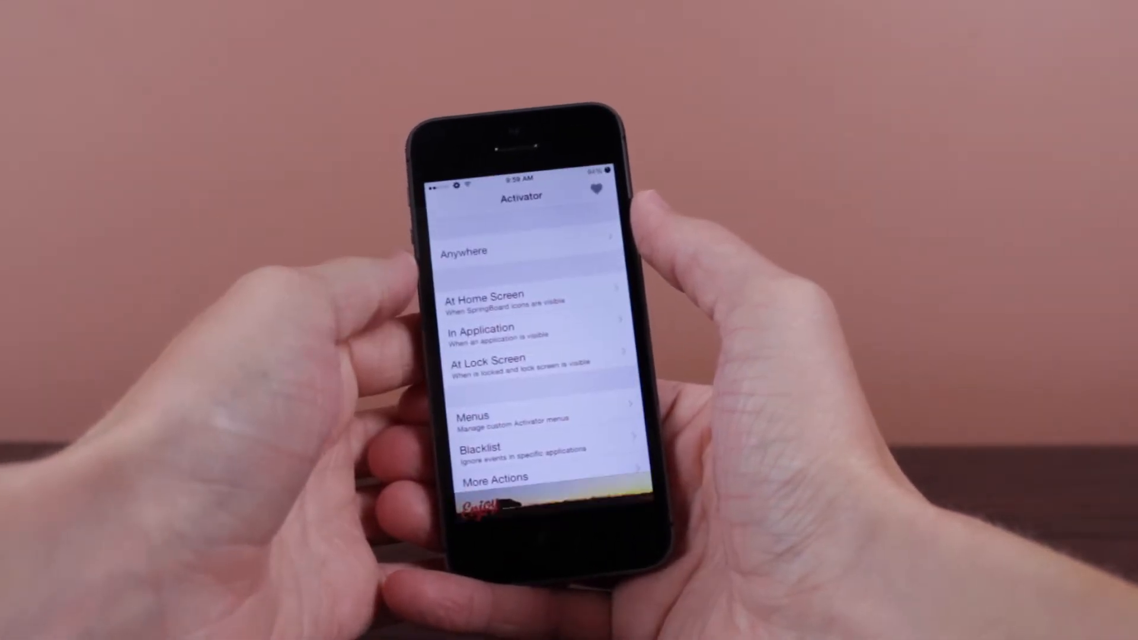
click(472, 250)
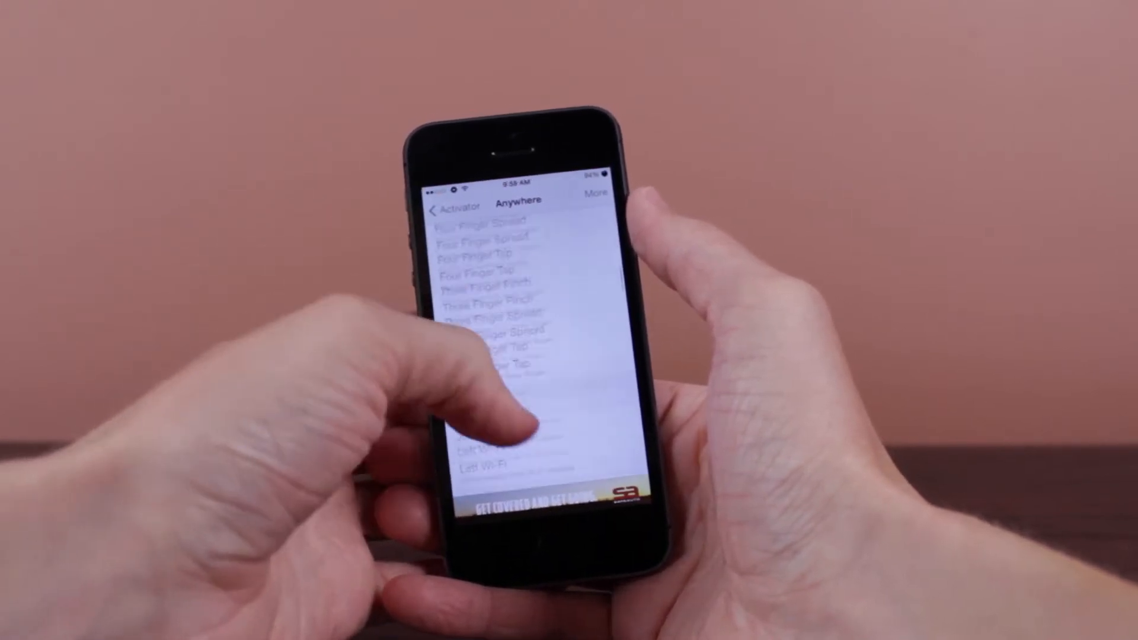
scroll(down, 3)
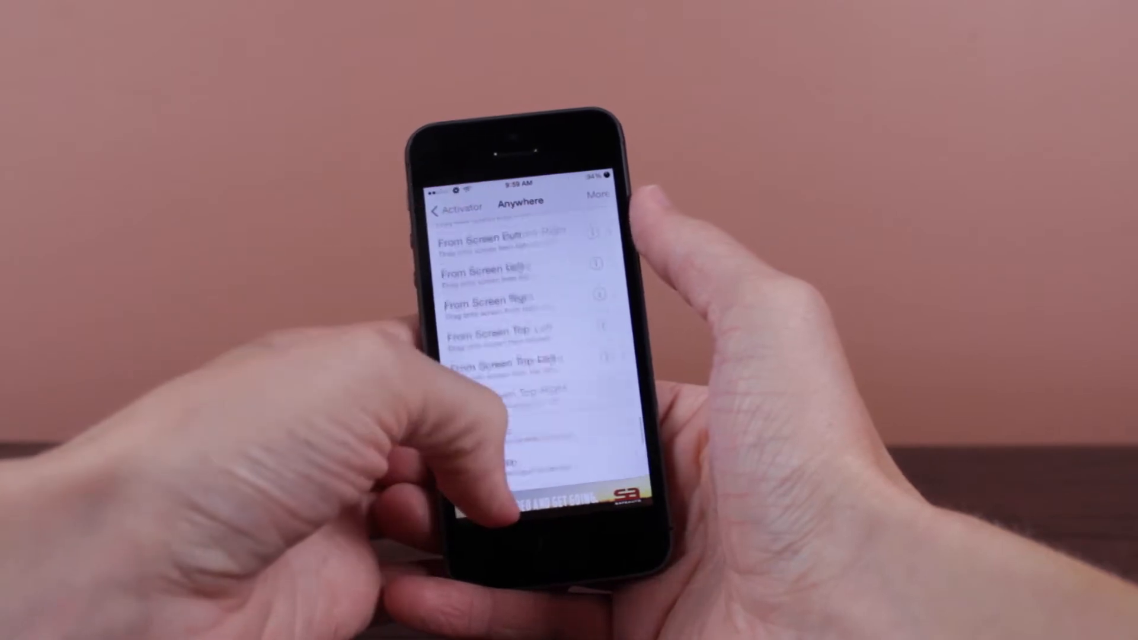
scroll(down, 3)
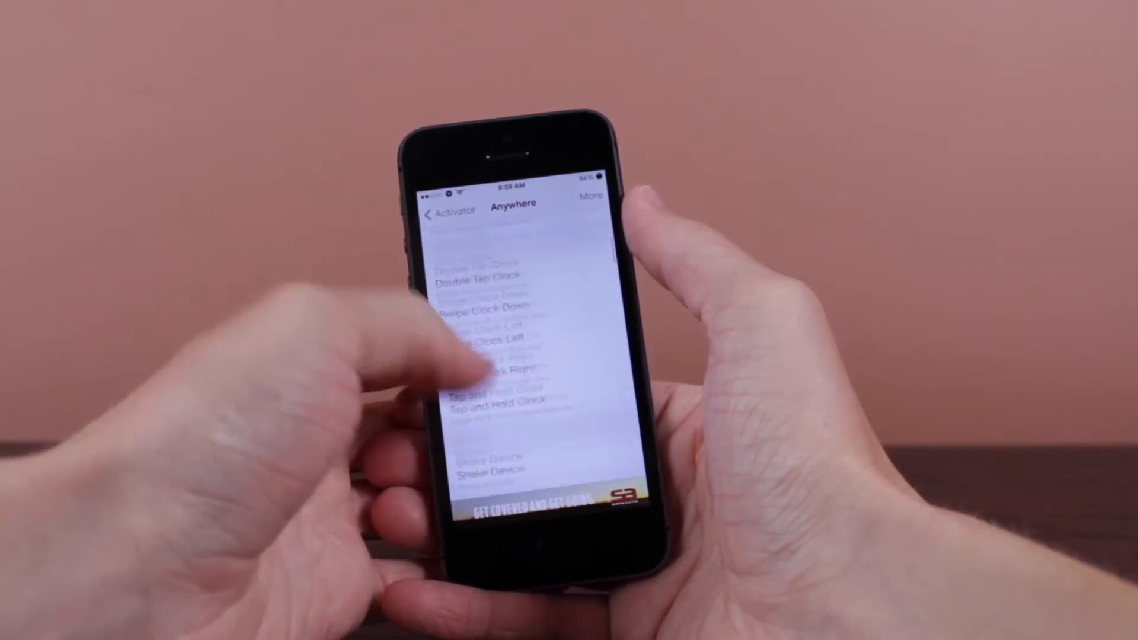
Step: Start a new Ask Siri custom action and select its Question field
click(508, 378)
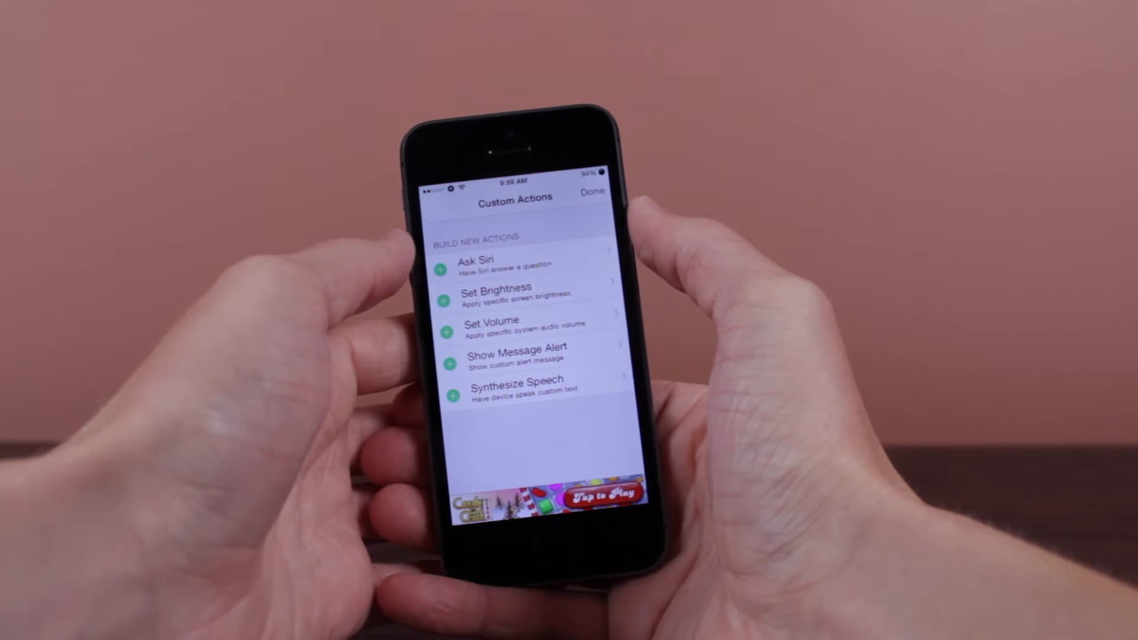
click(501, 261)
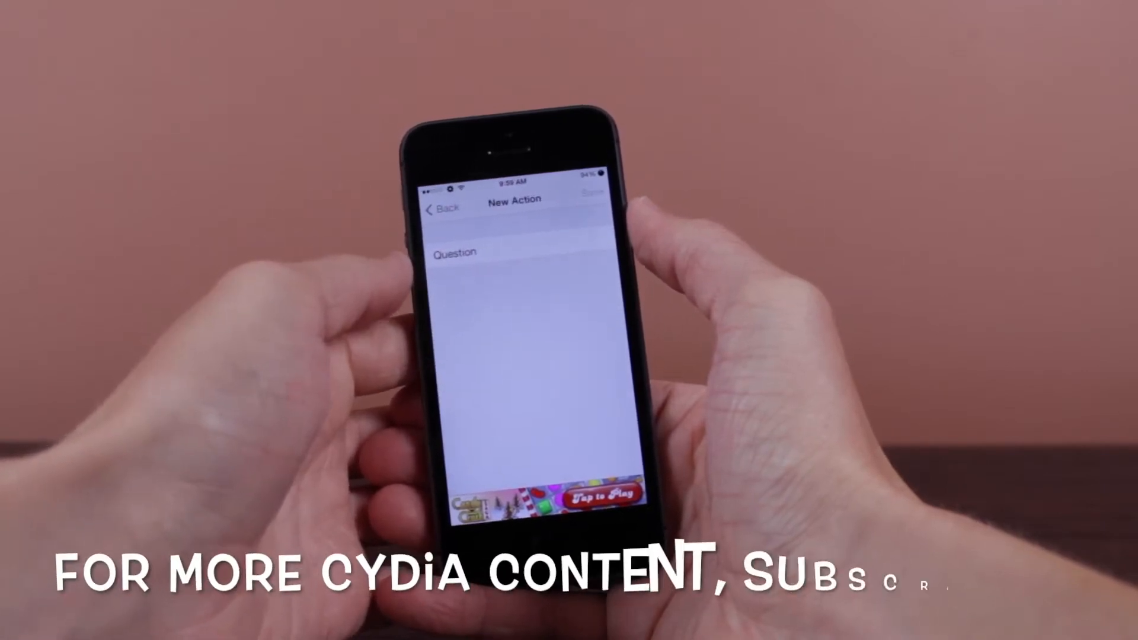
click(508, 252)
text(What is the)
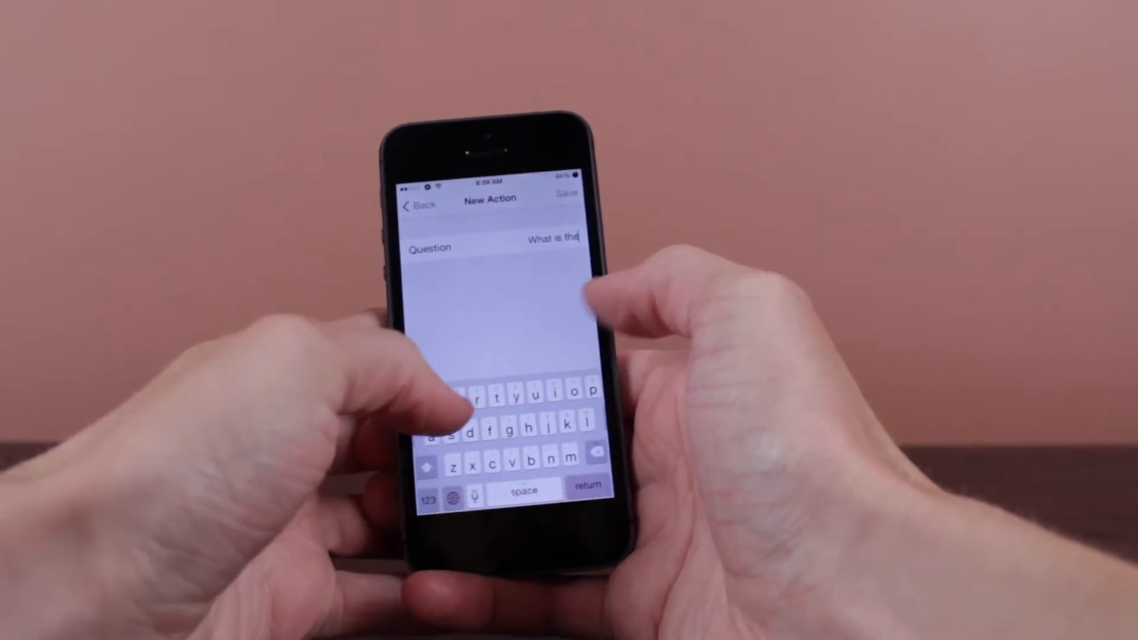
Step: Enter the question 'What is the weather like in Cupertino' for the Ask Siri action
text(weather)
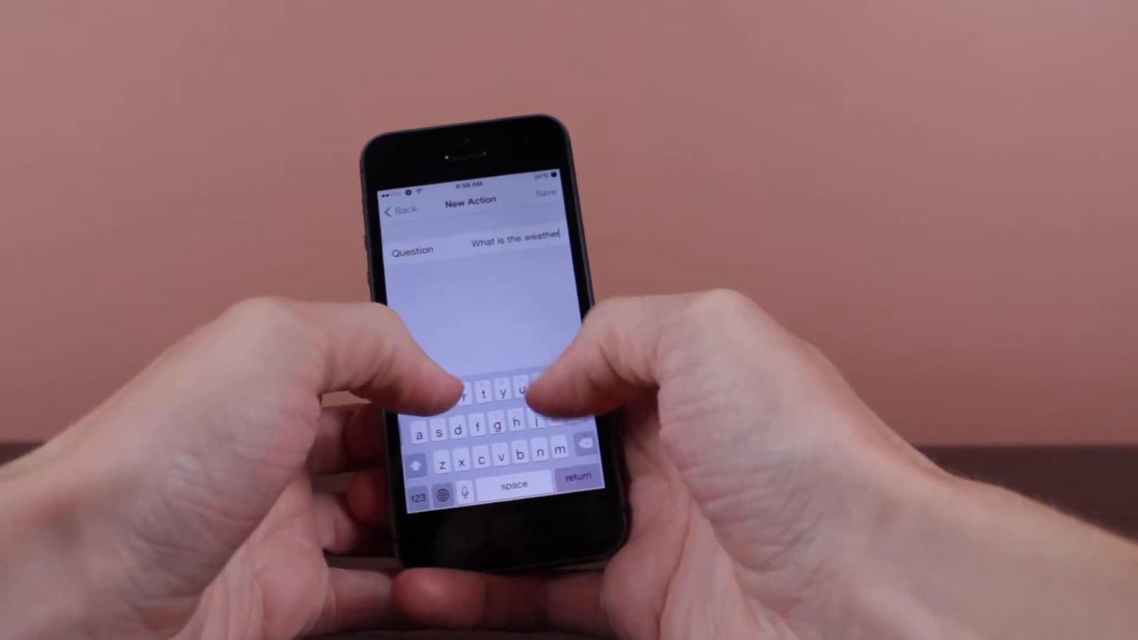
text(like in Cupertino c)
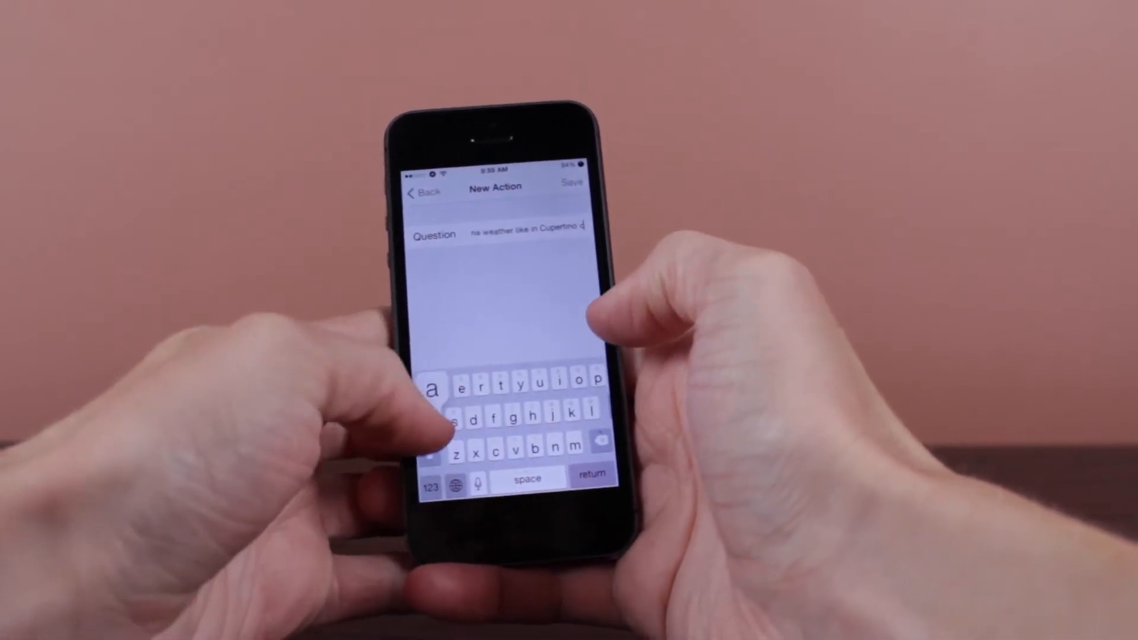
text(.ca)
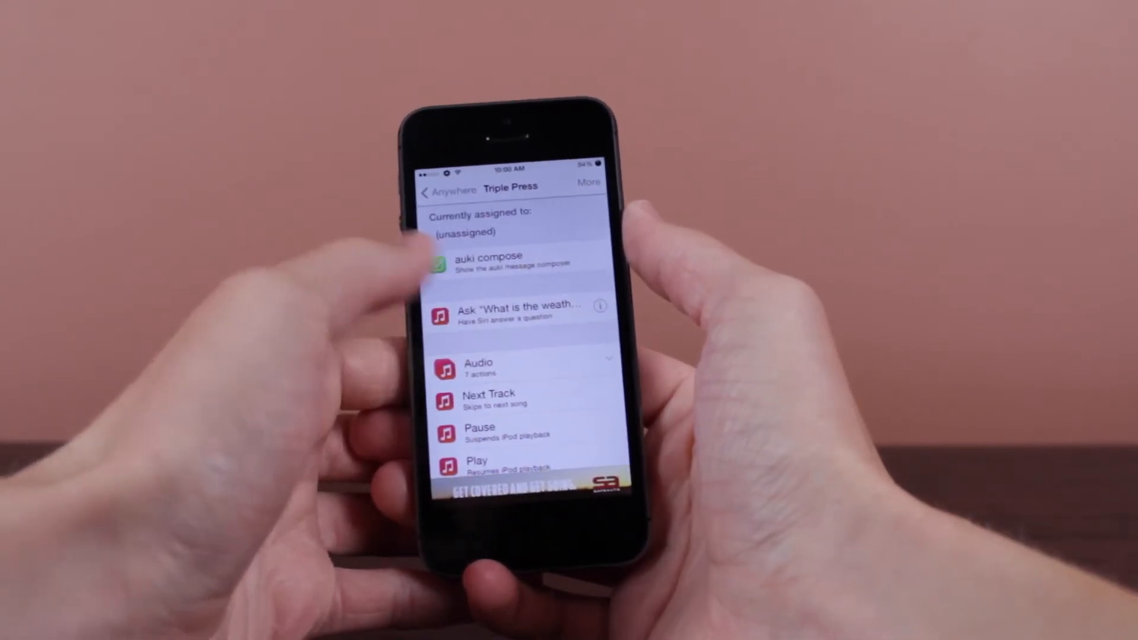
Step: Choose the Ask "What is the weather…" action for the Triple Press gesture
click(520, 305)
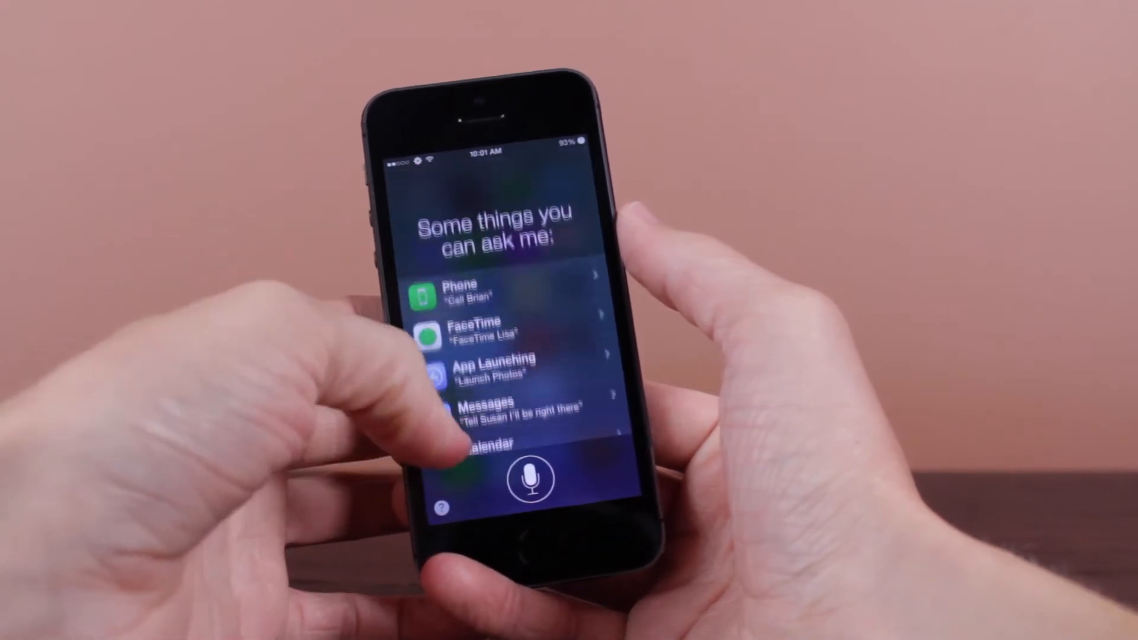
Step: Scroll through Siri's list of suggested things to ask
scroll(down, 3)
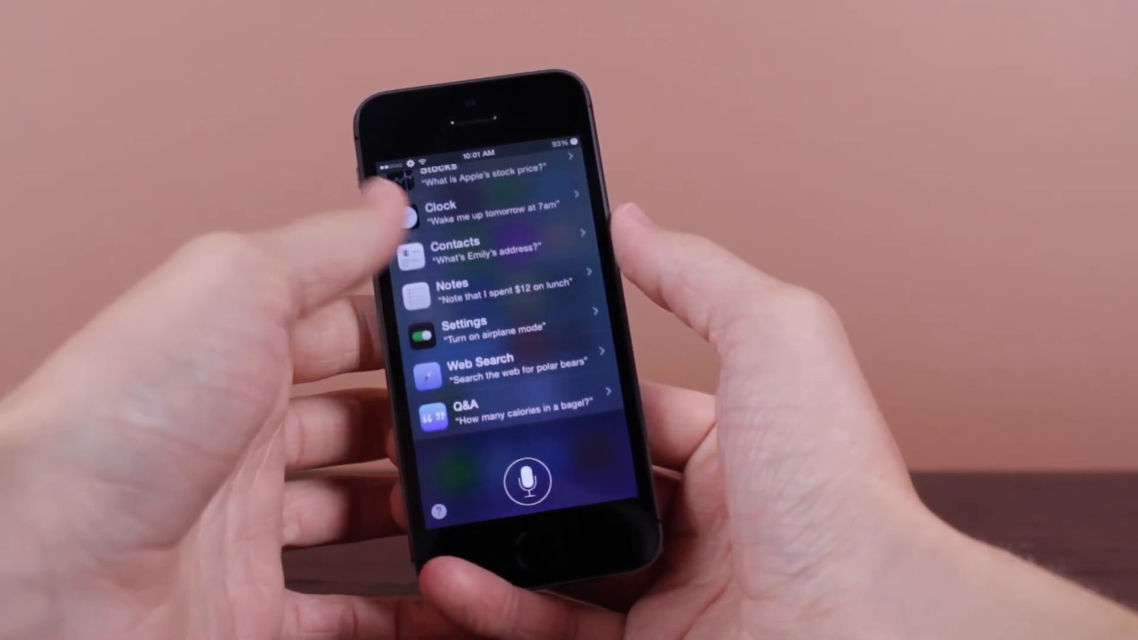
scroll(down, 3)
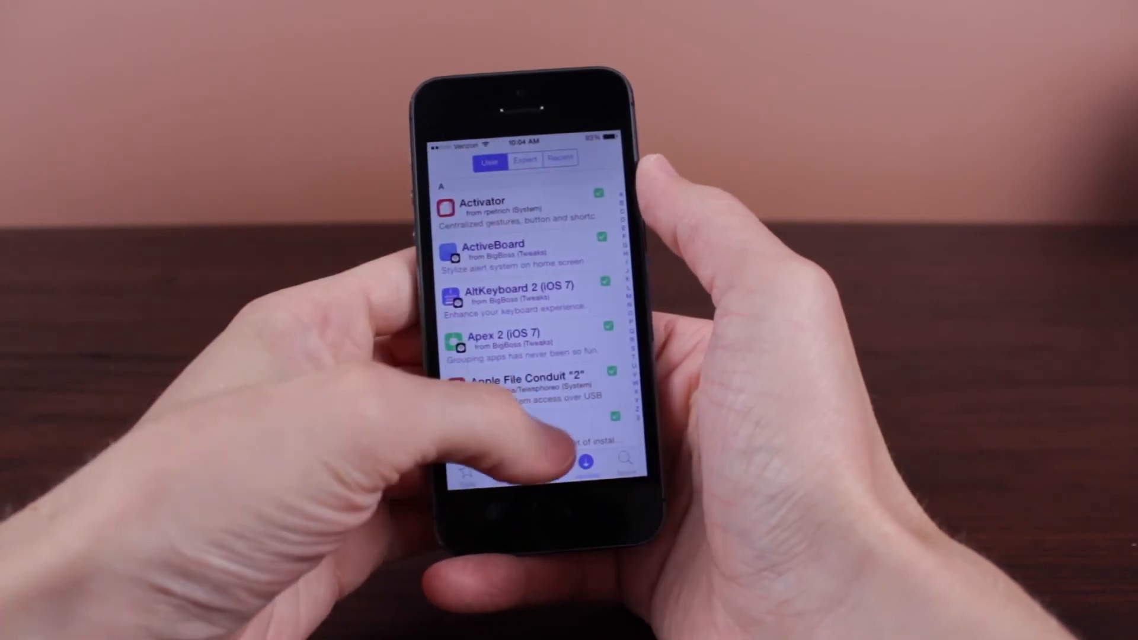
Step: View Activator's Cydia package details and scroll to the Ask Siri changelog note
click(481, 207)
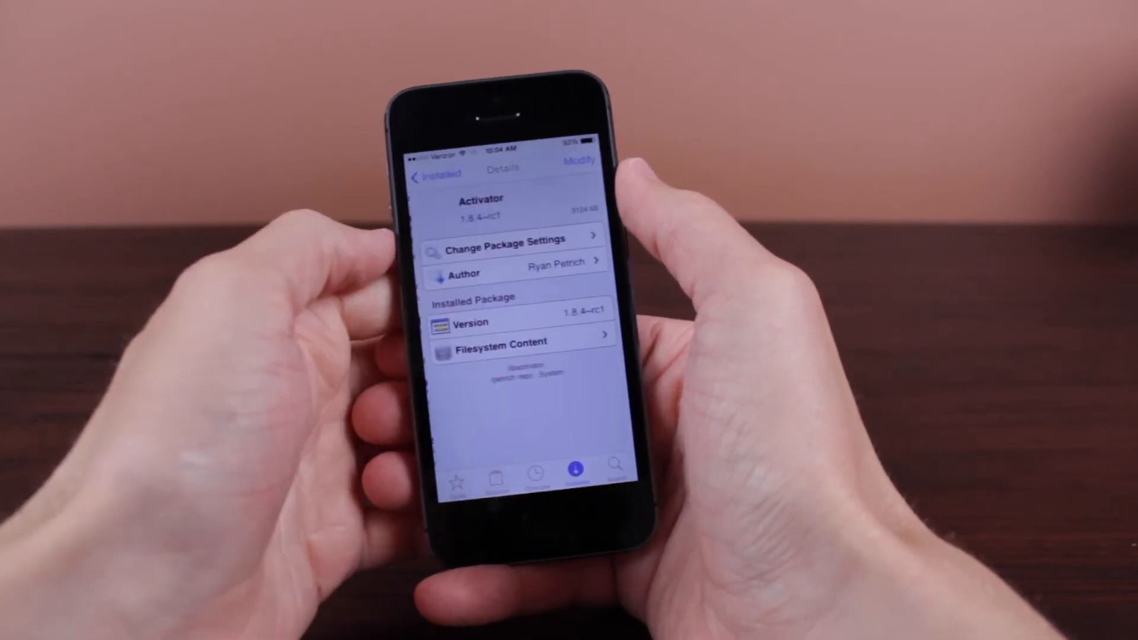
scroll(down, 3)
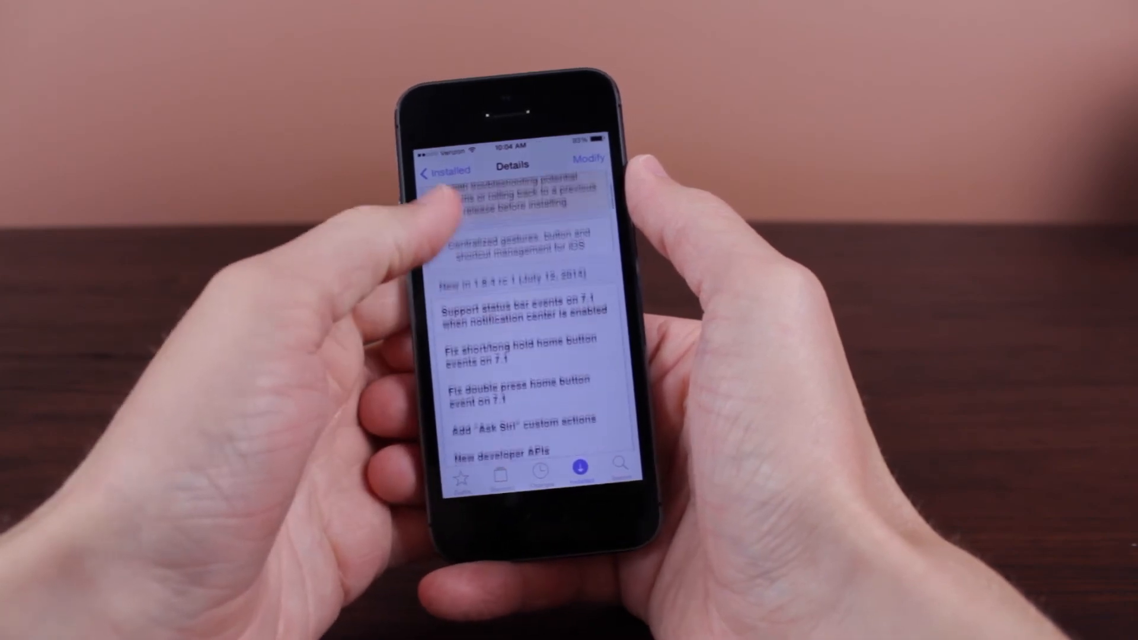